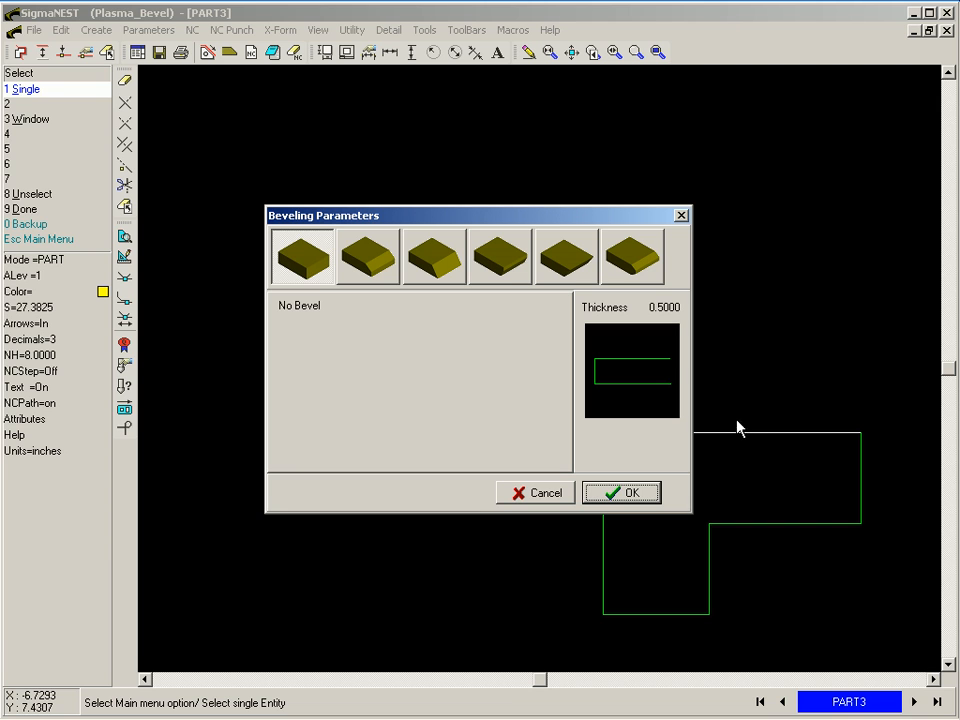
Apply a top land bevel with 45 degree top angle and 0.2 nose size to the edge
left_click(368, 256)
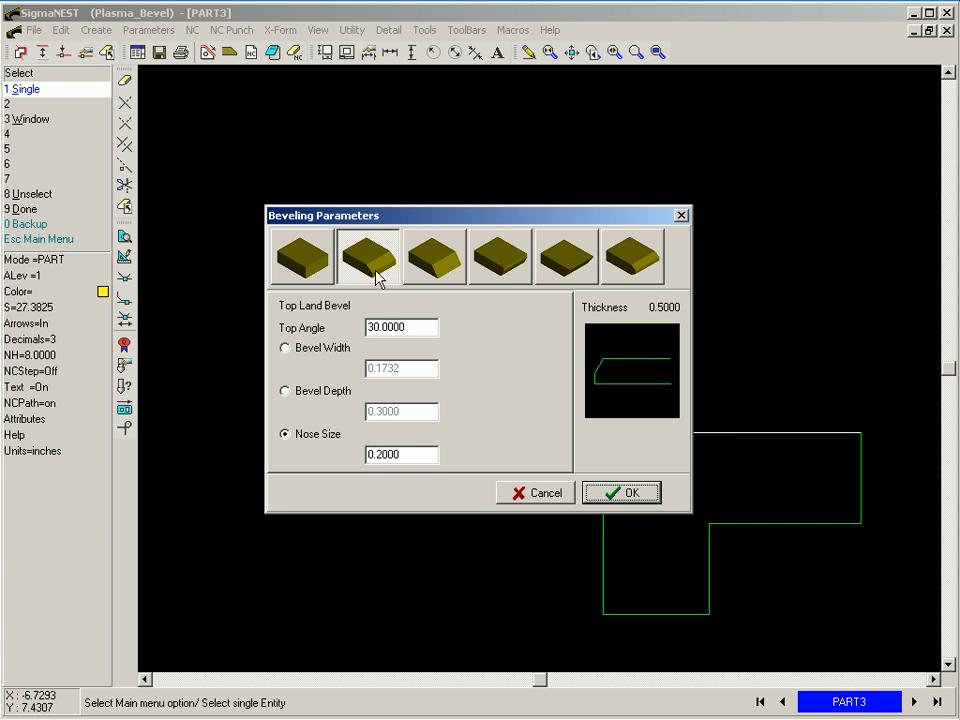
triple_click(400, 328)
type("45.0000")
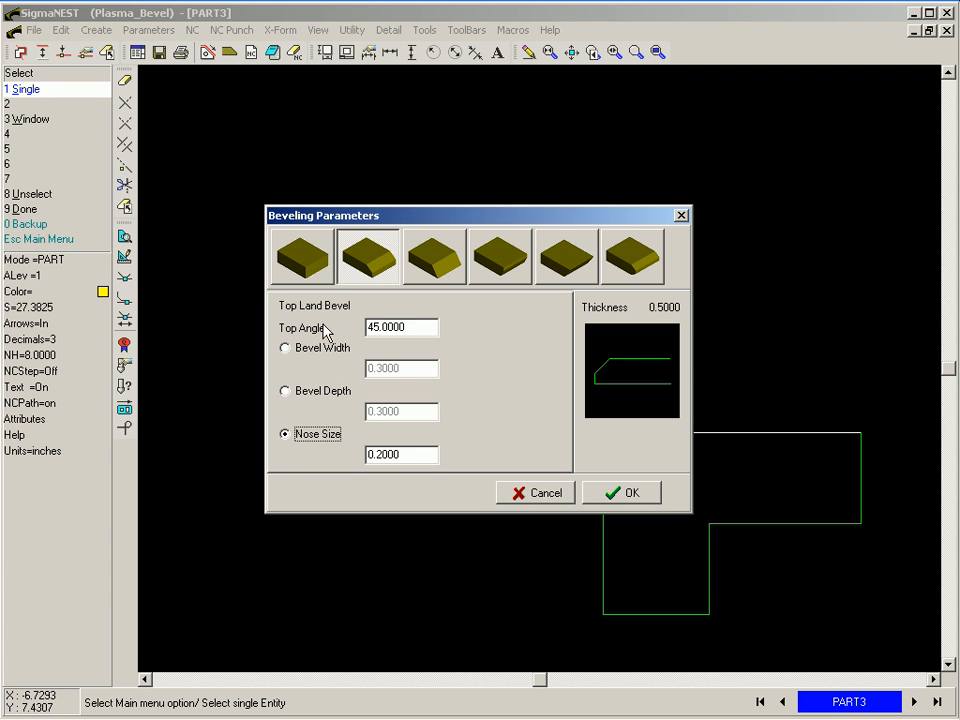
left_click(620, 492)
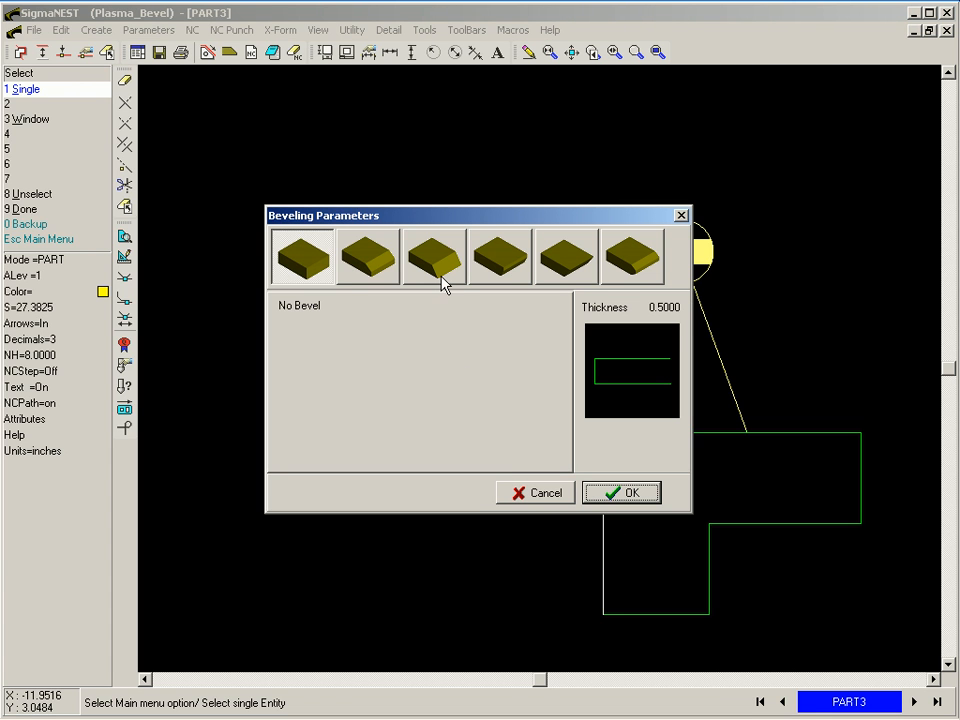
Apply a top knife bevel with 30 degree top angle to the next edge
left_click(434, 256)
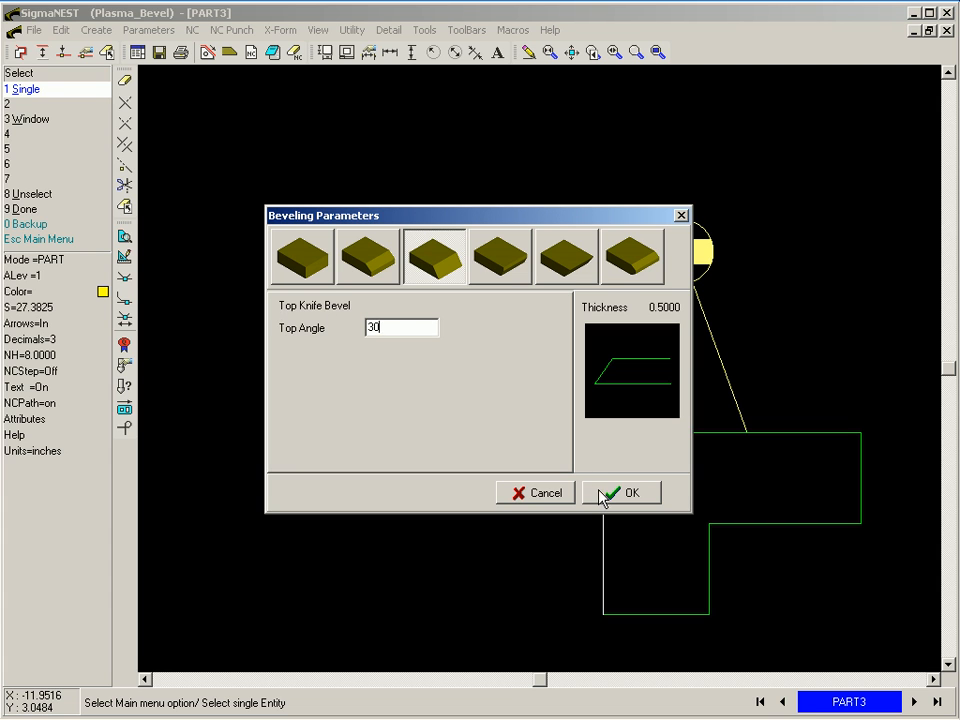
left_click(620, 492)
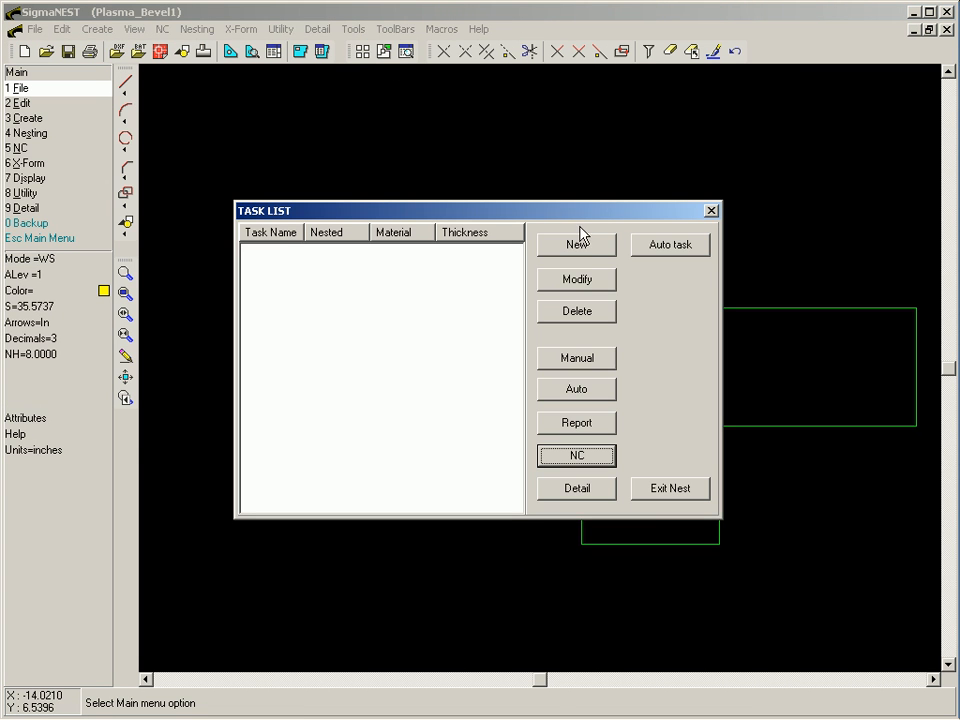
Create a new nesting task and add PART3 to it
left_click(576, 244)
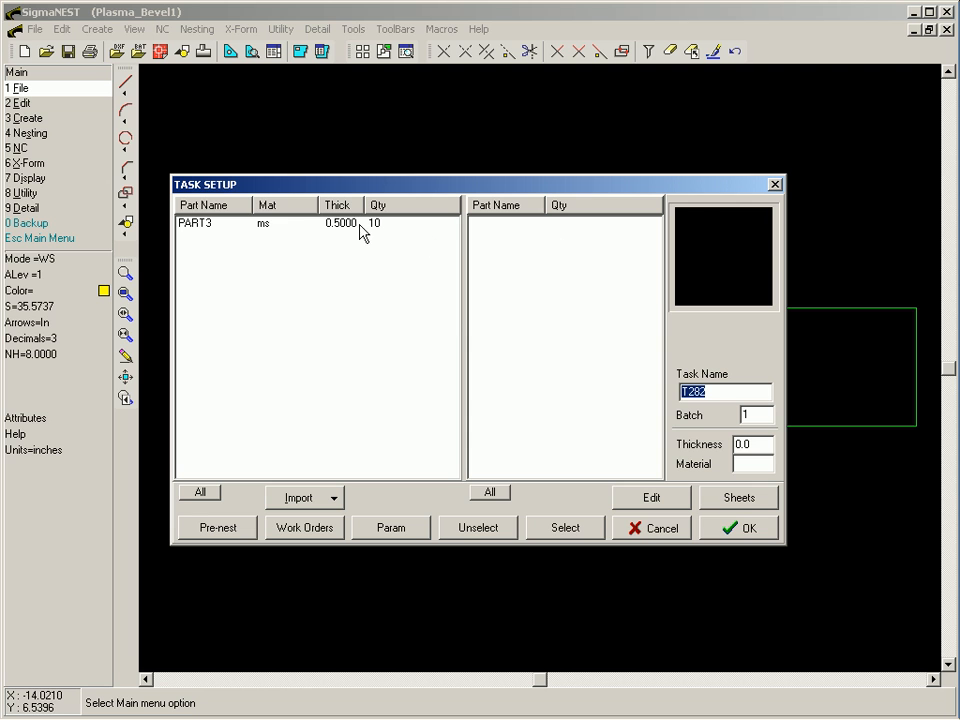
left_click(564, 528)
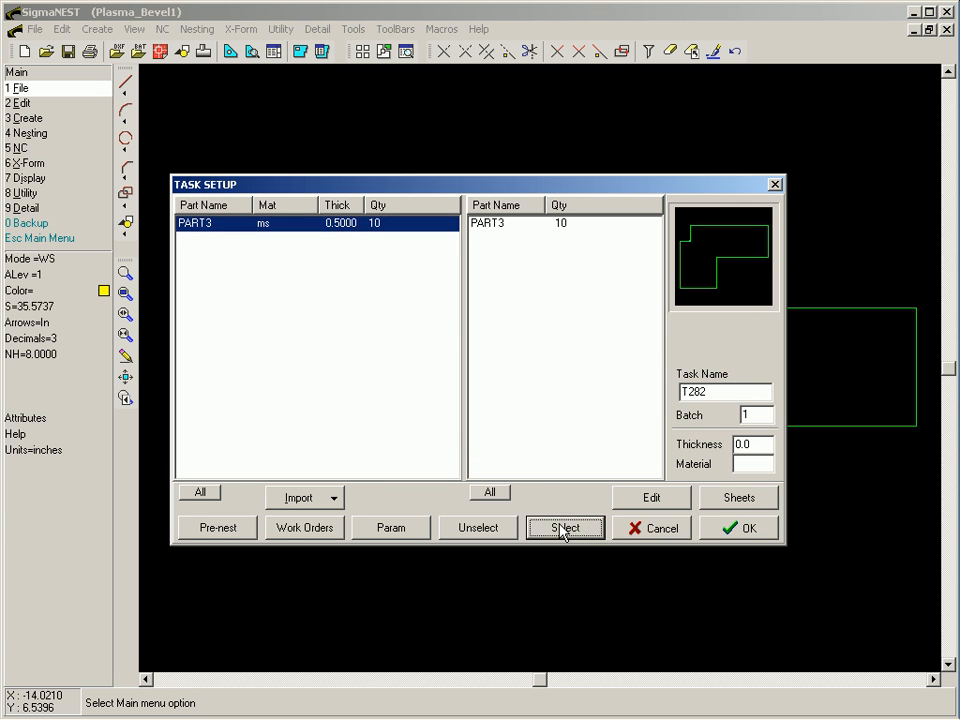
left_click(388, 528)
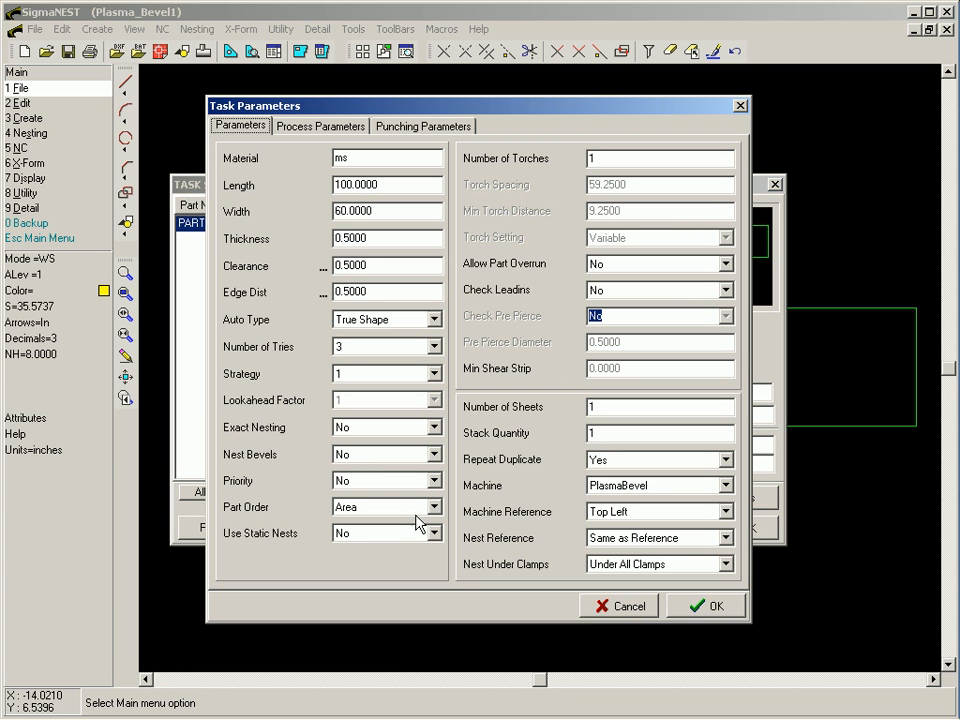
mouse_move(436, 468)
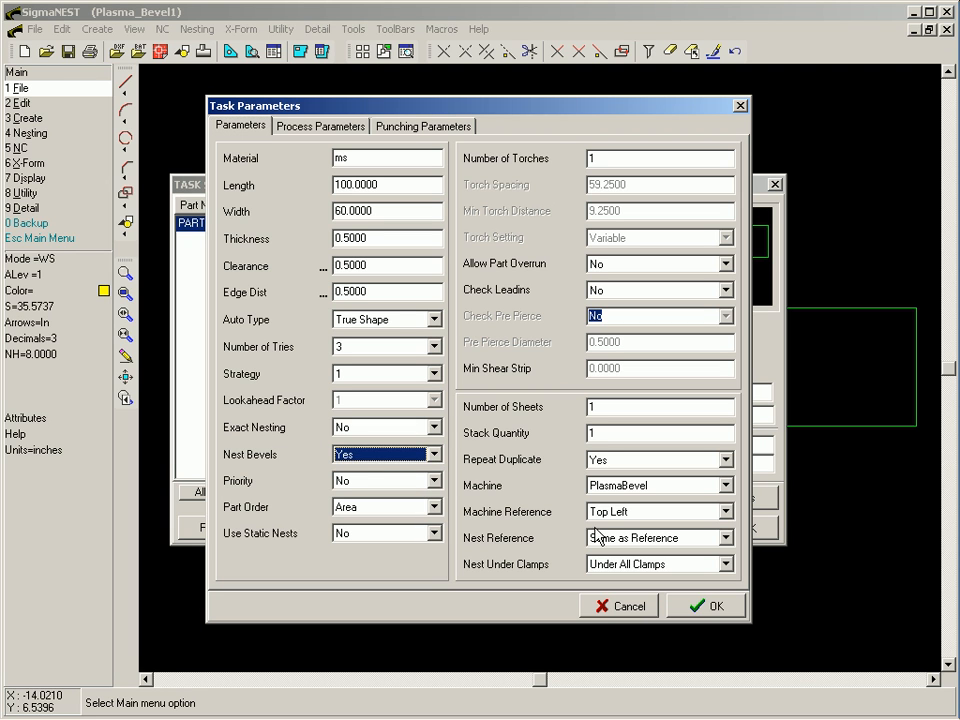
Set the task parameters to nest bevels on the PlasmaBevel machine and confirm the task
left_click(730, 486)
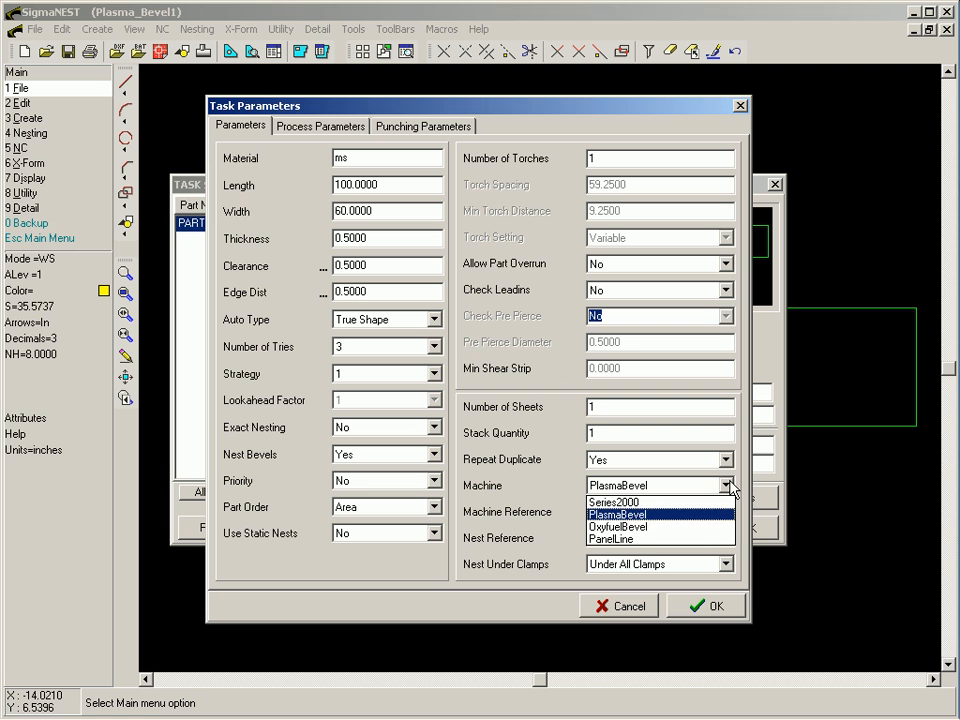
left_click(616, 514)
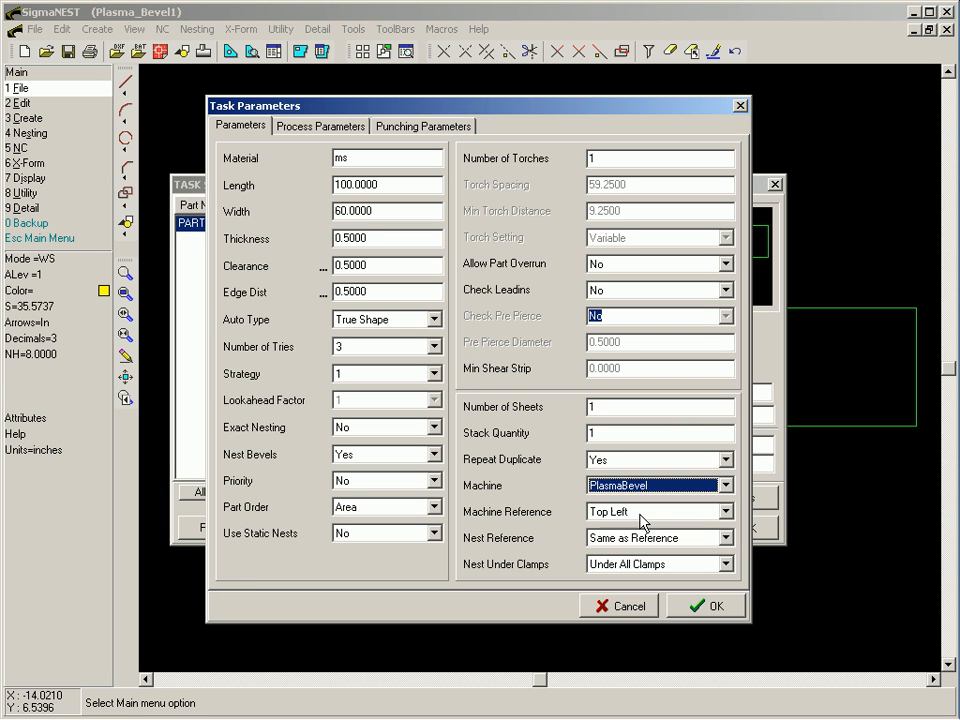
left_click(706, 606)
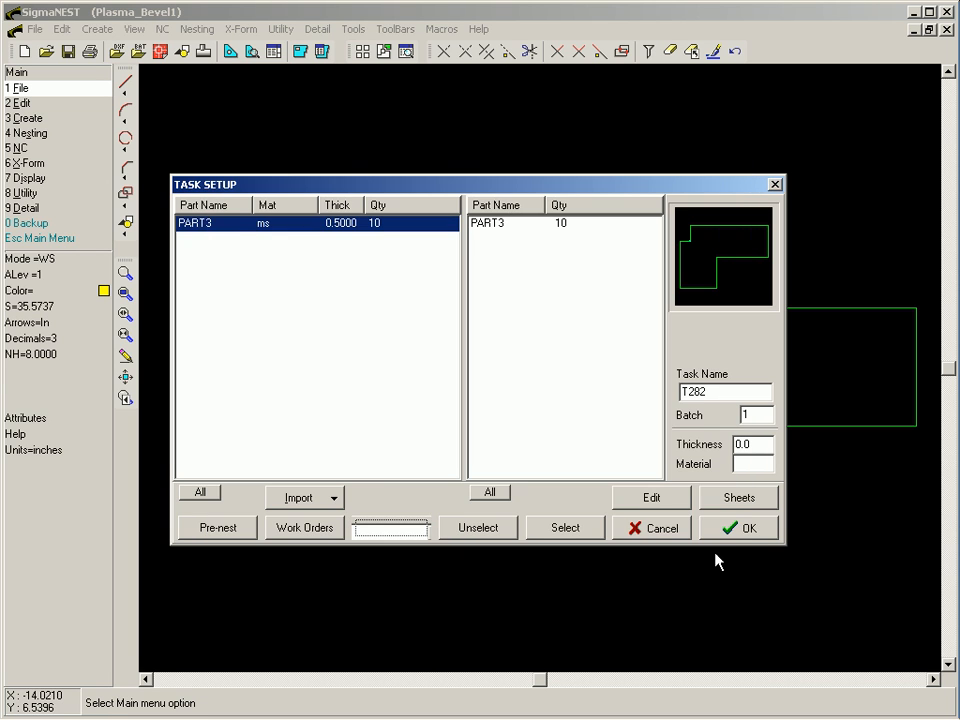
left_click(740, 528)
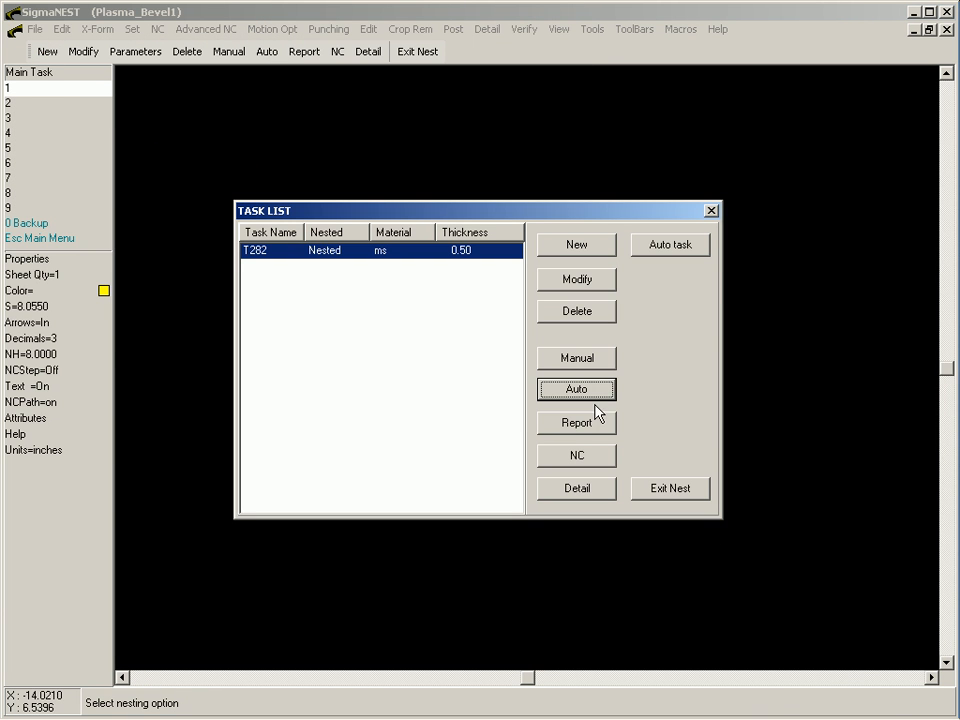
Auto-nest task T282's parts onto the sheet
left_click(576, 388)
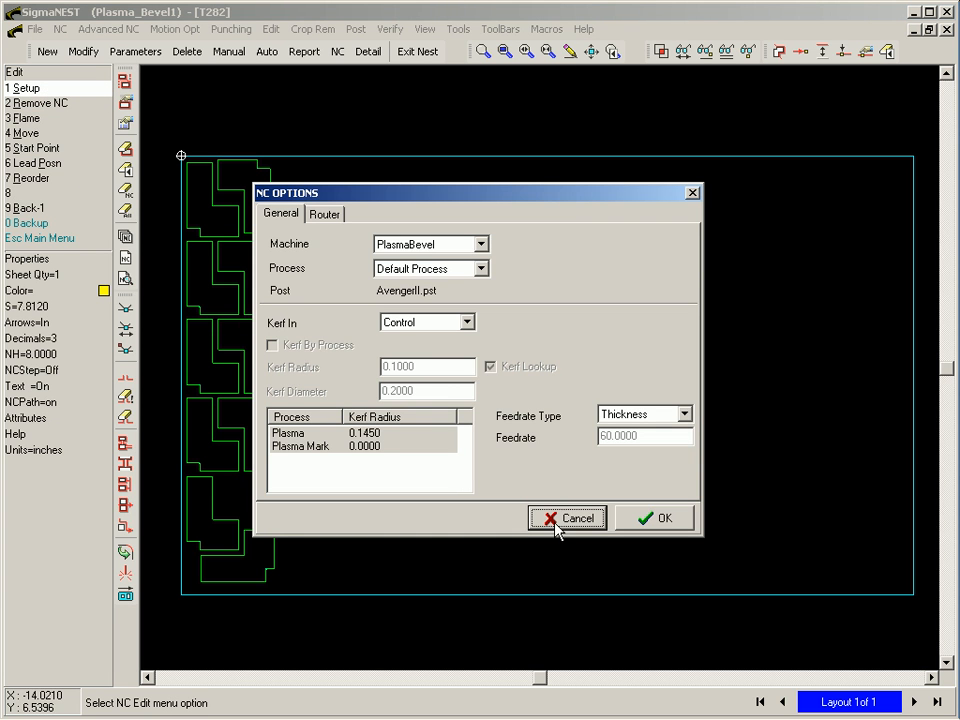
Close the NC Options settings for the nested T282 layout
left_click(568, 518)
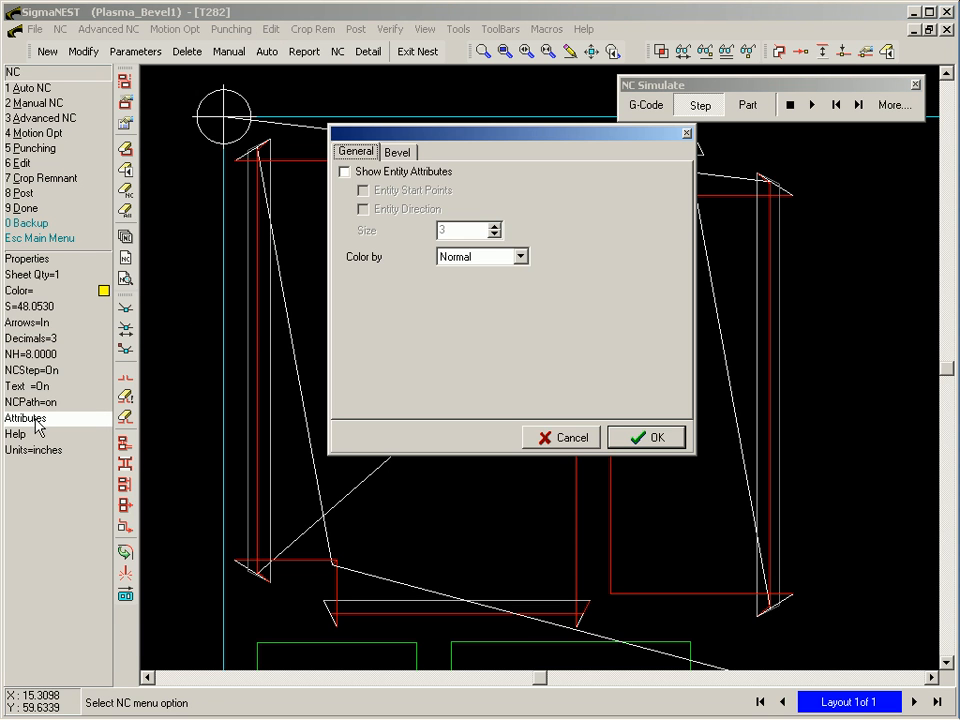
Turn on Show Bevel Attributes in the Bevel settings and zoom out on the sheet
left_click(396, 152)
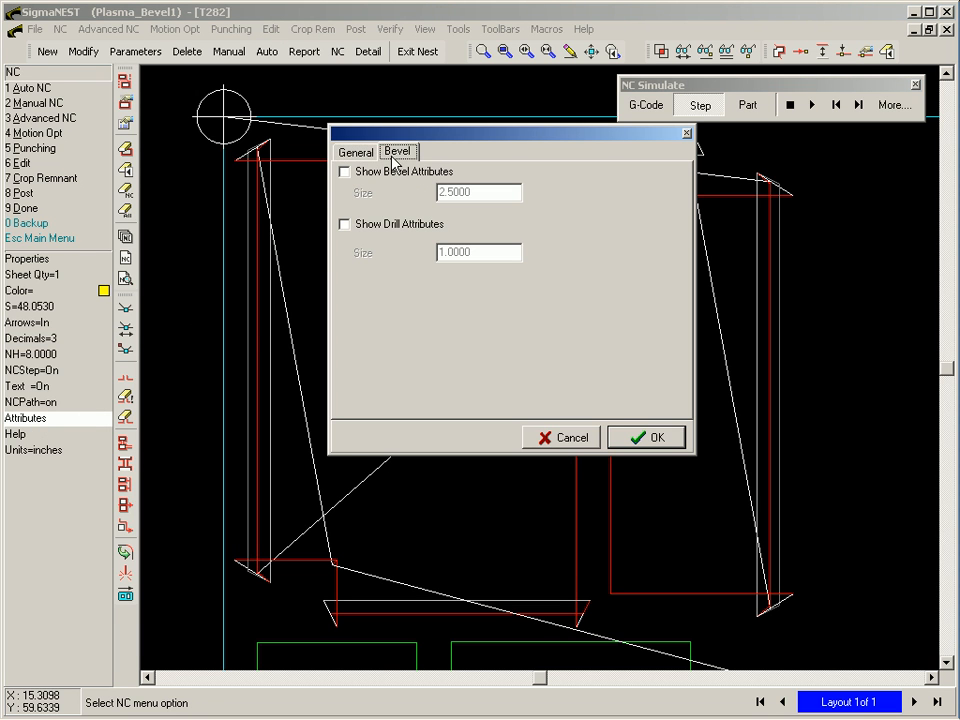
left_click(344, 172)
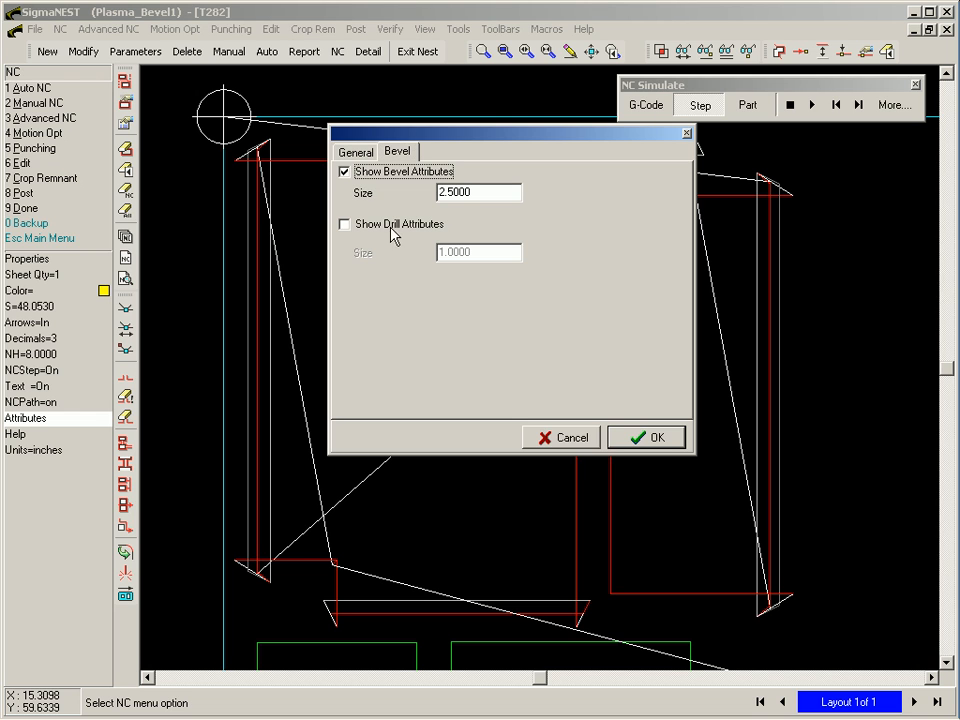
left_click(646, 436)
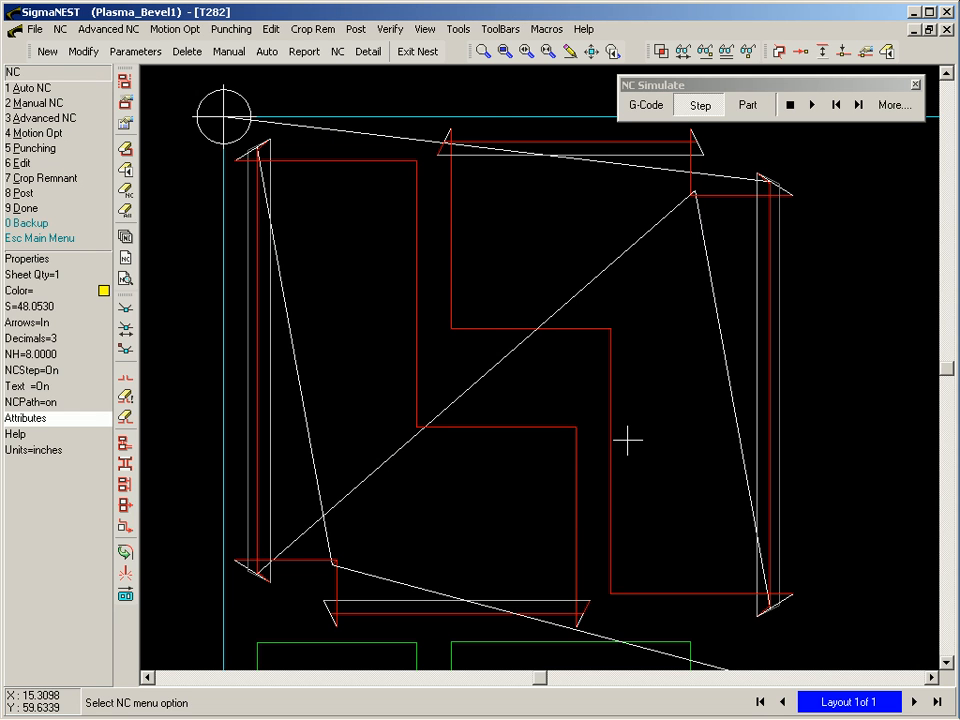
left_click(700, 104)
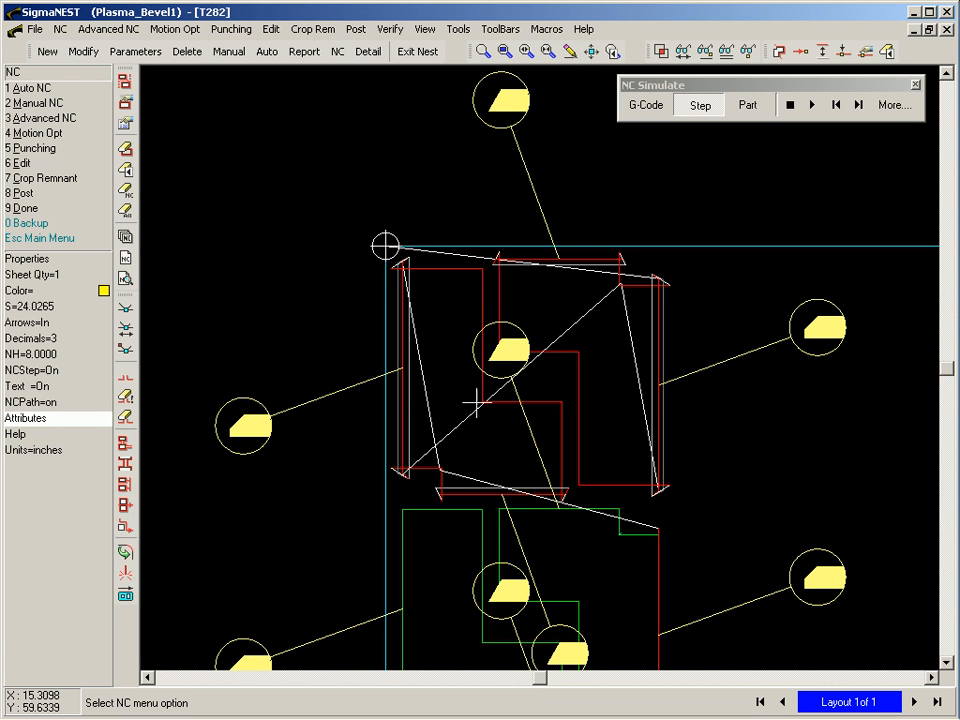
Run the T282 NC toolpath simulation to the end and close the simulator
left_click(812, 104)
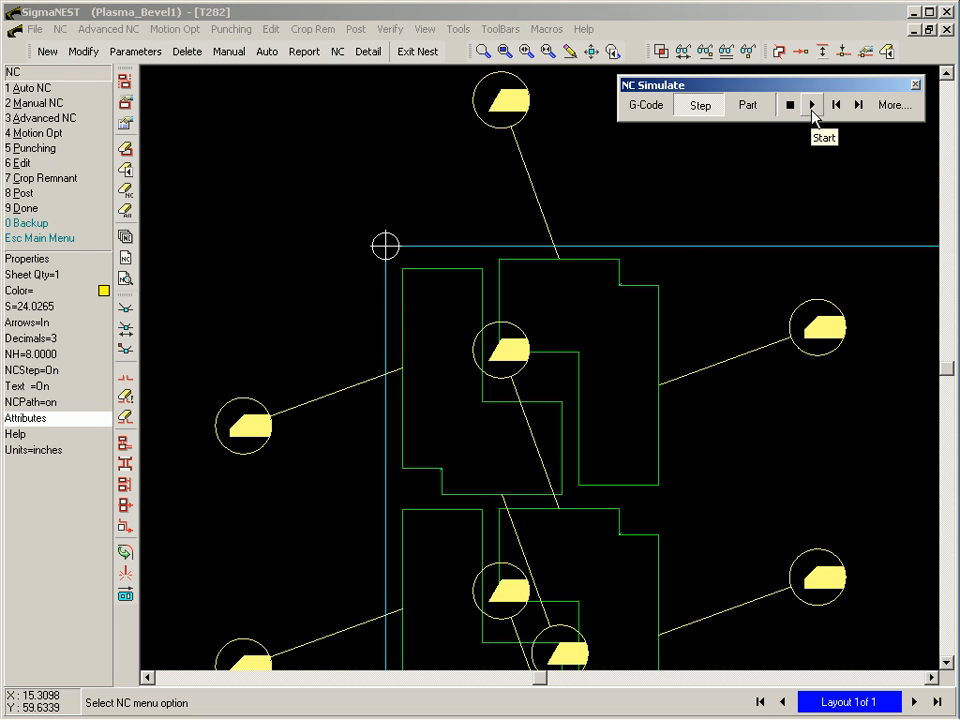
left_click(812, 104)
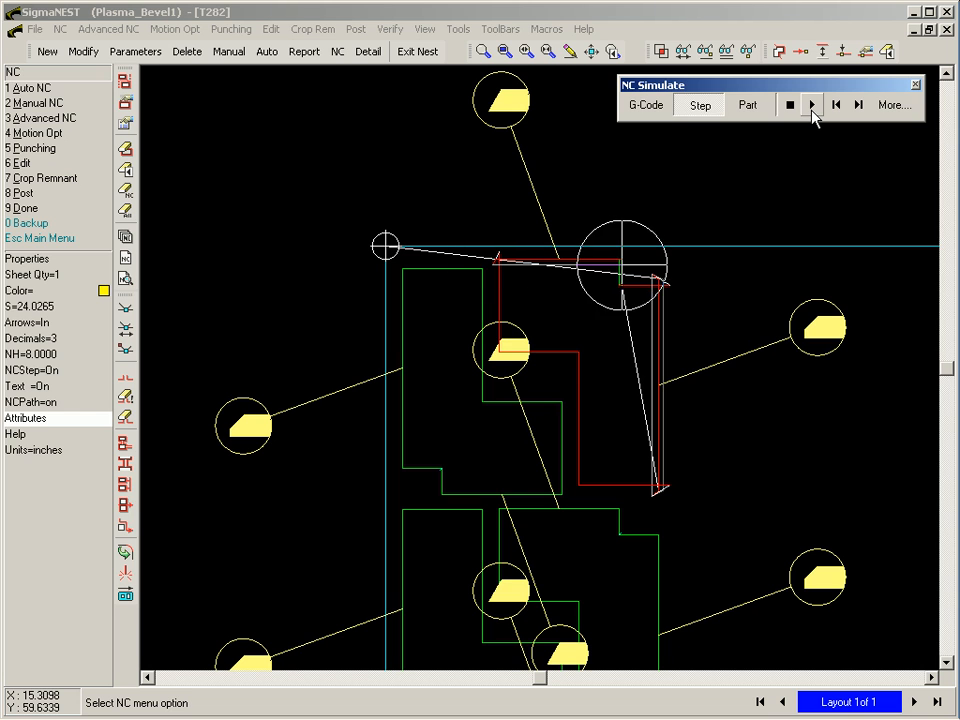
left_click(812, 104)
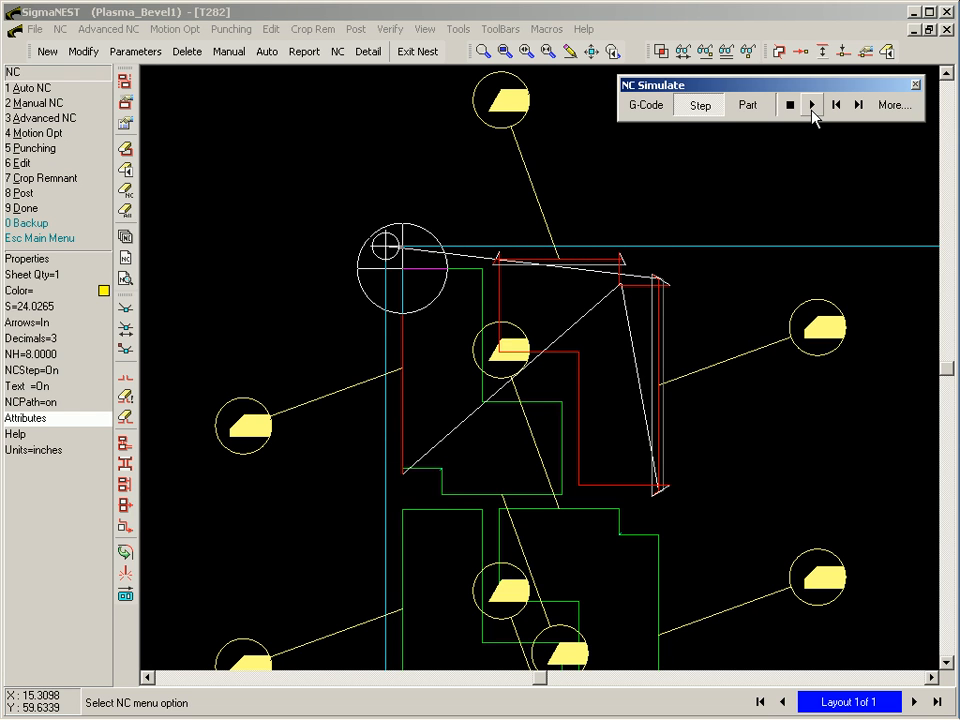
left_click(812, 104)
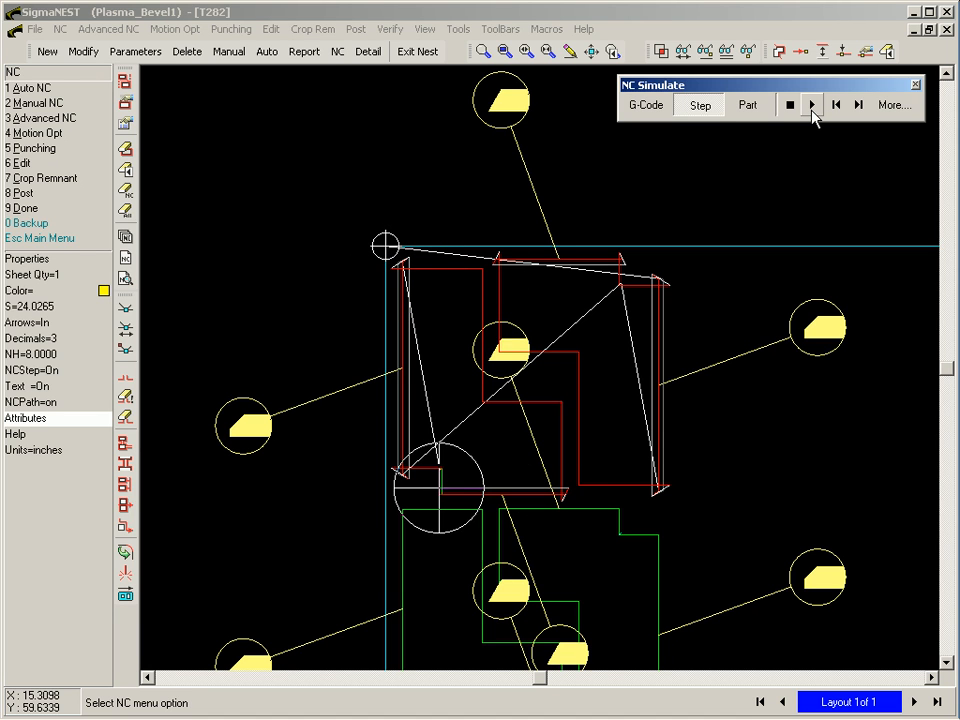
left_click(812, 104)
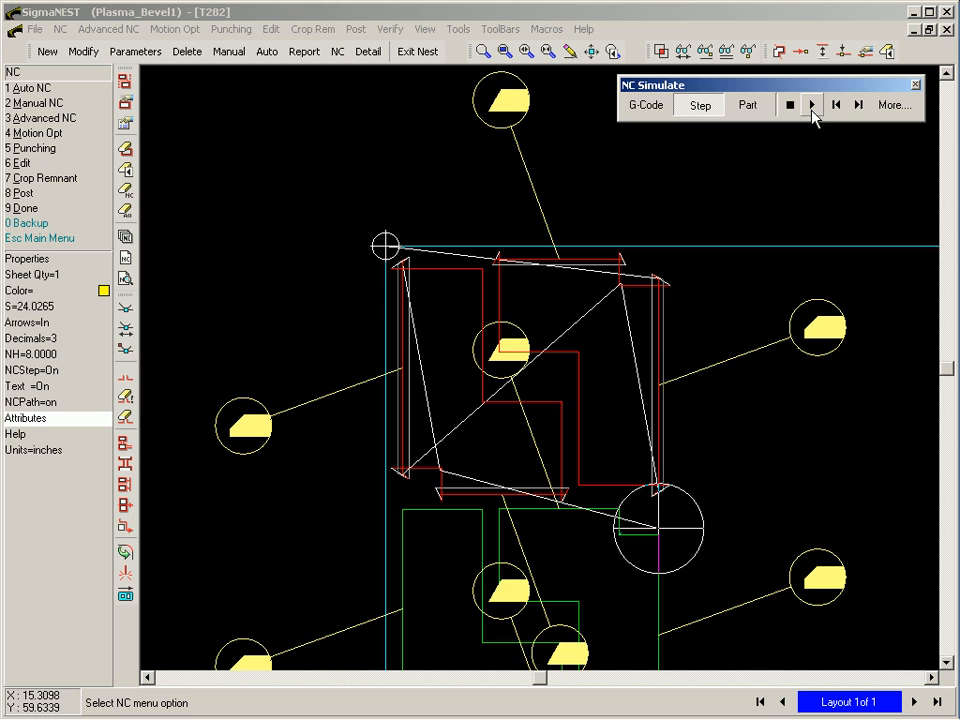
mouse_move(912, 88)
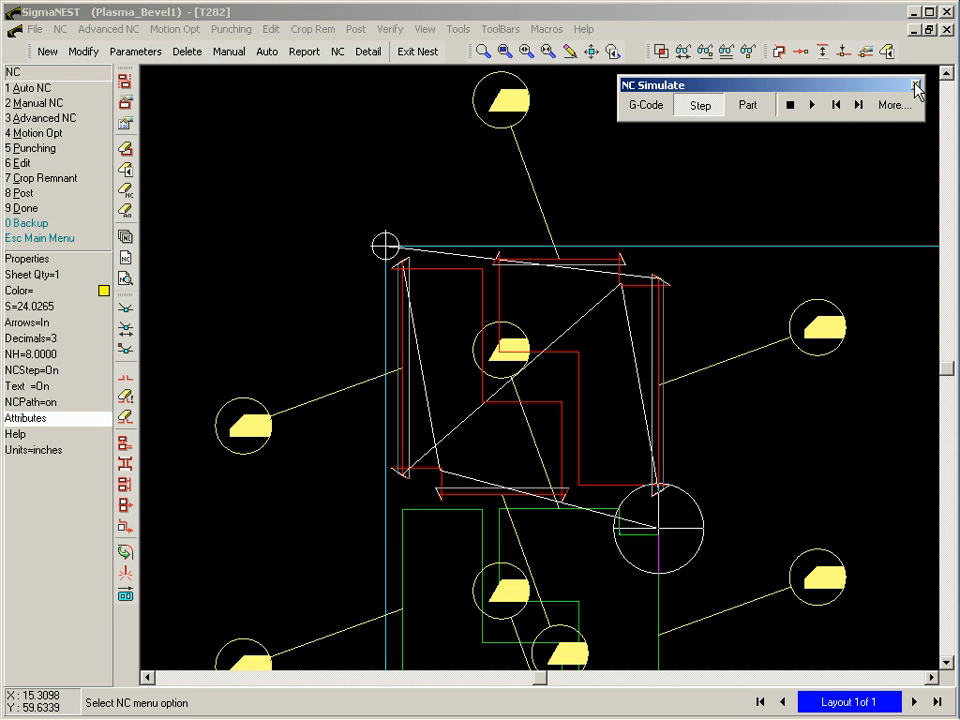
left_click(912, 84)
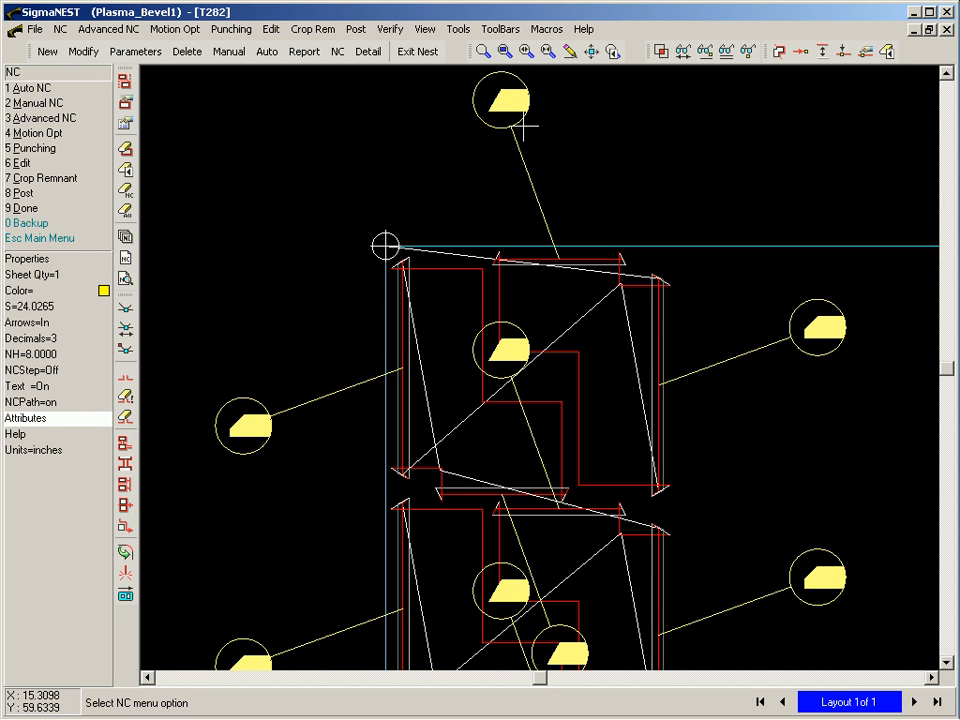
left_click(26, 418)
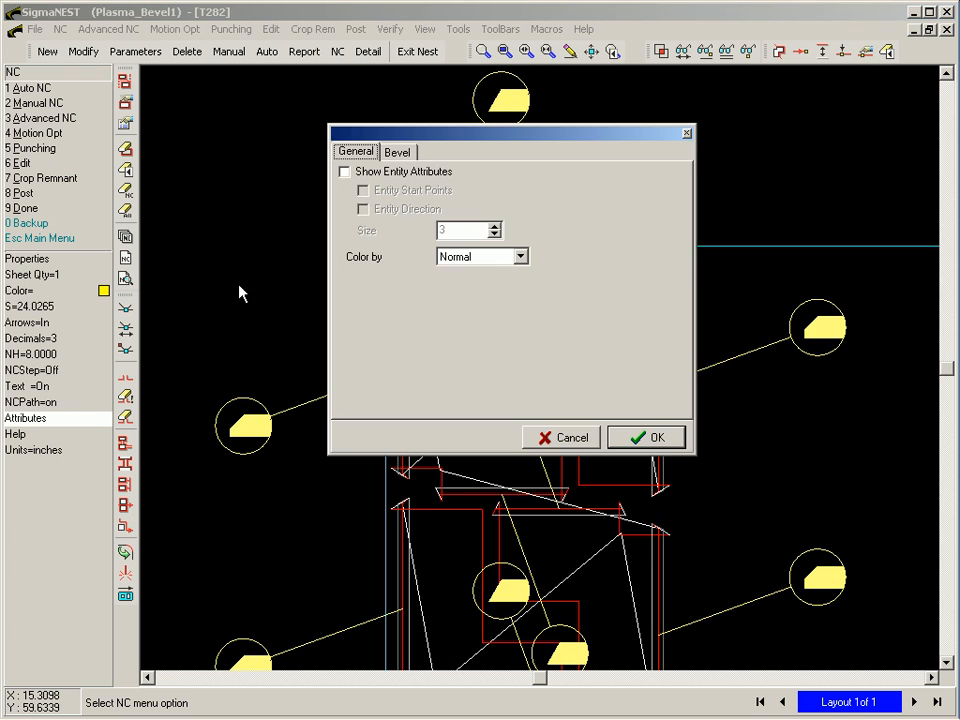
Turn off Show Bevel Attributes in the Bevel settings
left_click(396, 152)
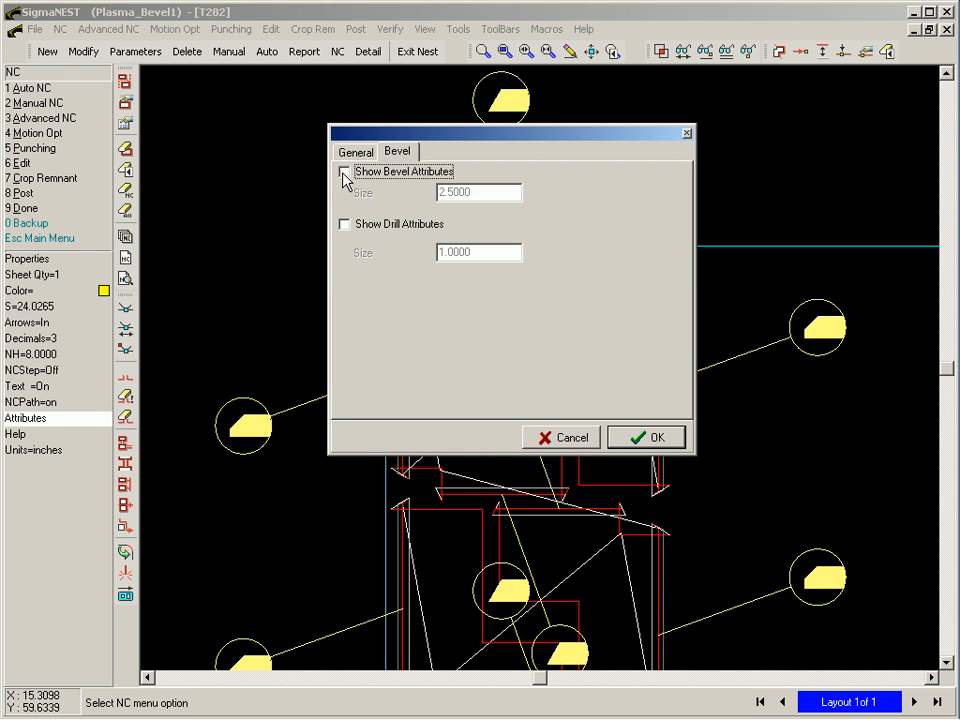
left_click(646, 436)
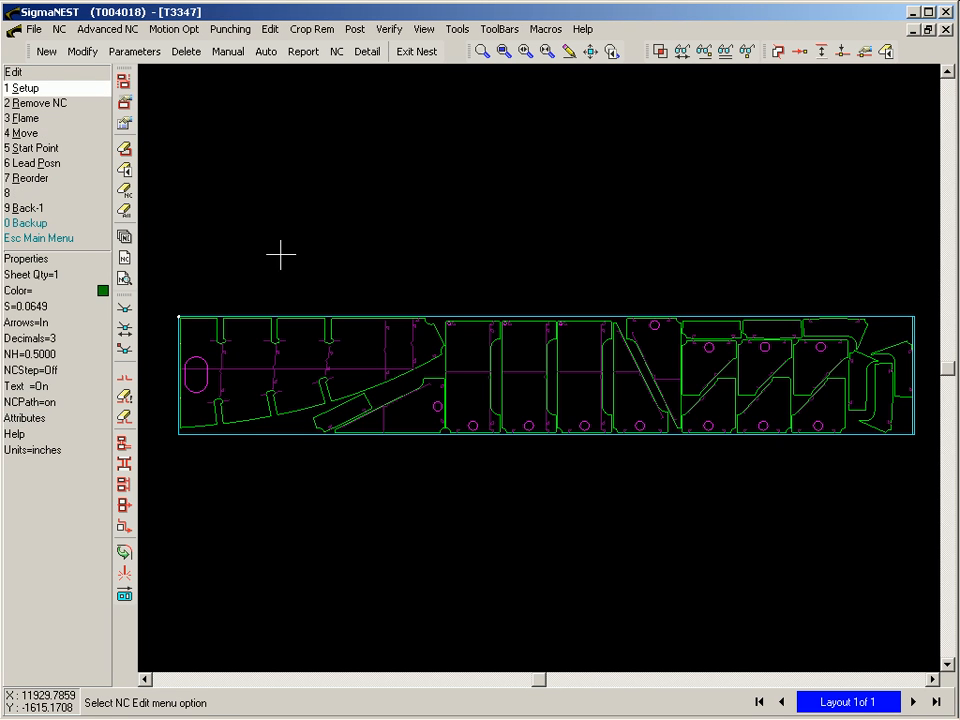
Run Auto NC on all sheets with the default Plasma process for task T3347
left_click(124, 80)
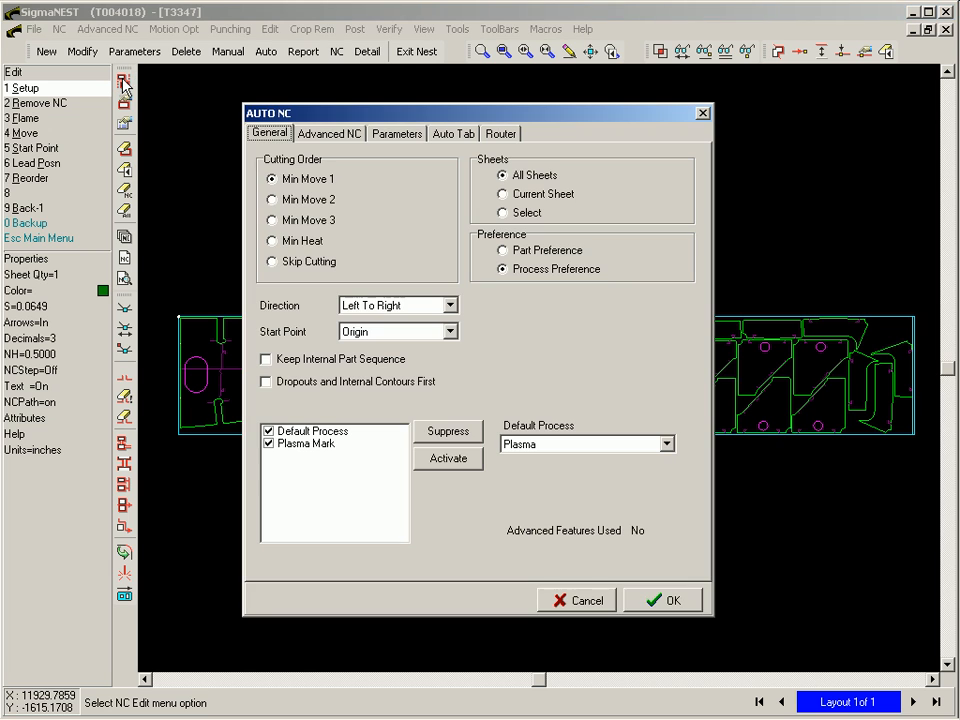
mouse_move(640, 566)
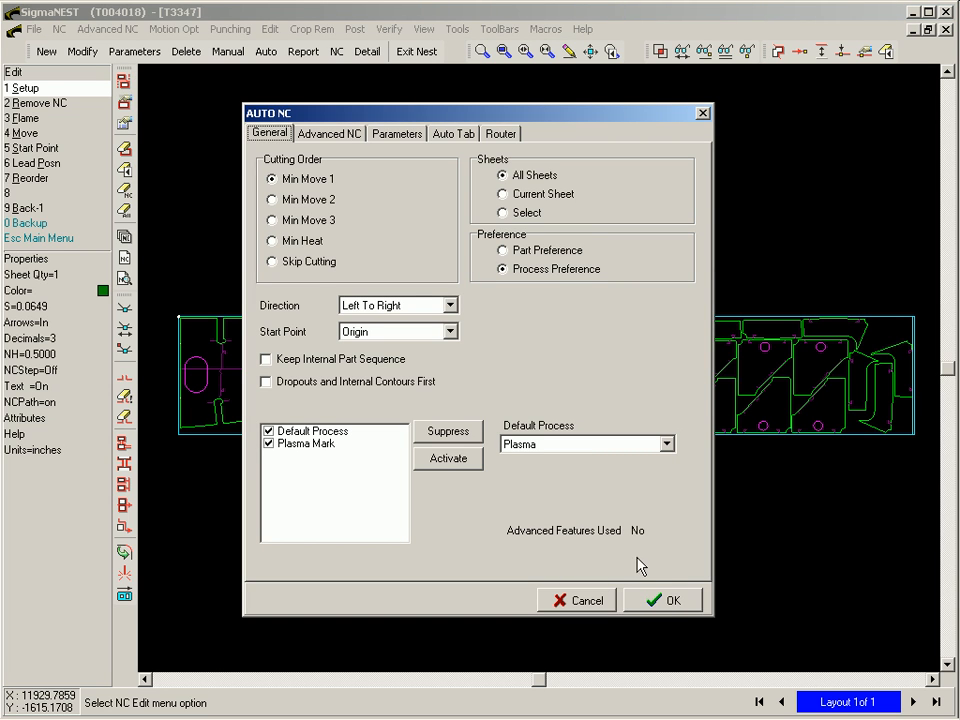
left_click(664, 600)
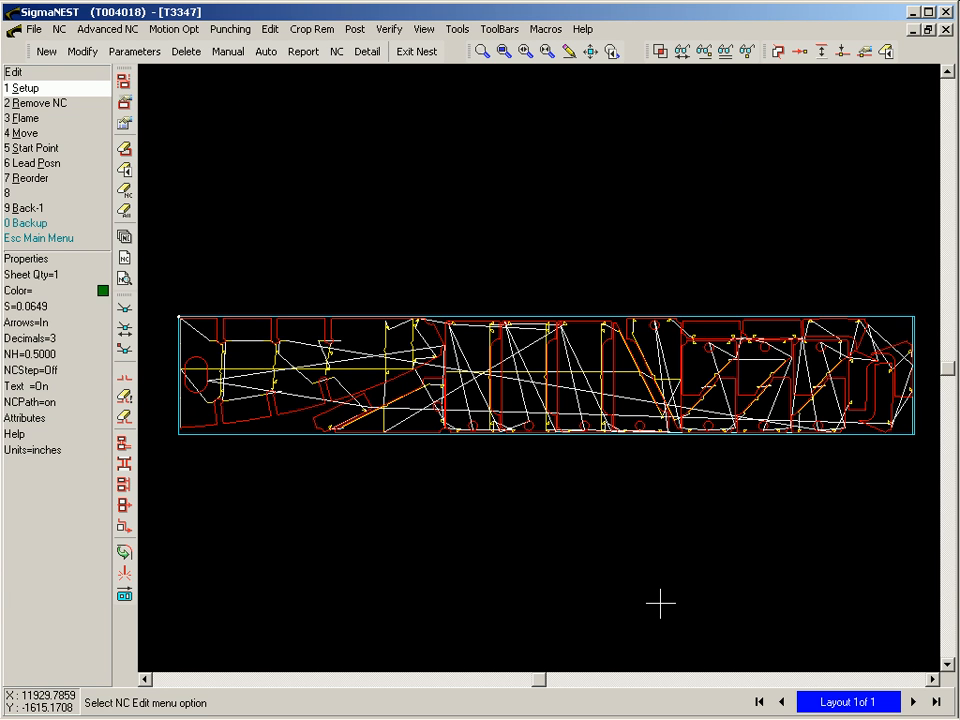